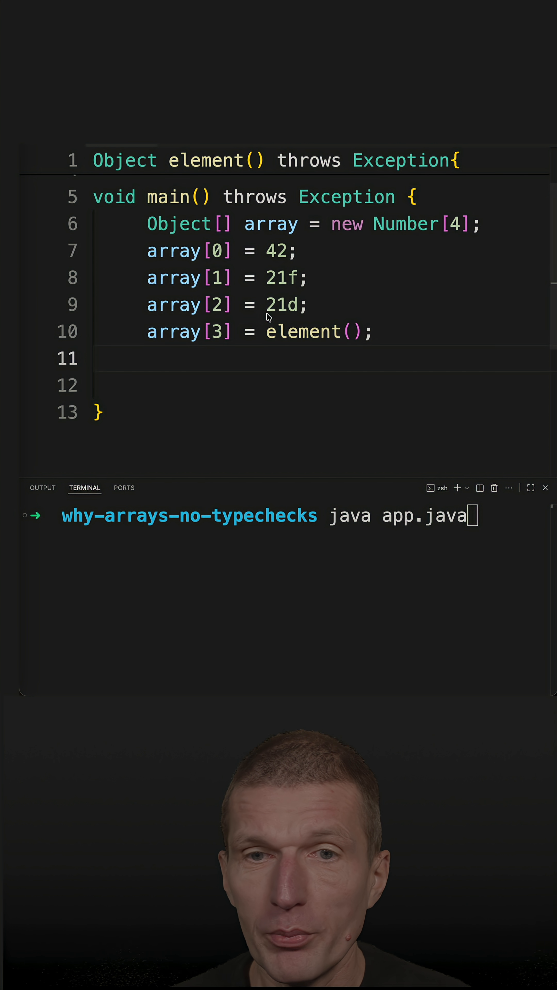
mouse_move(290, 232)
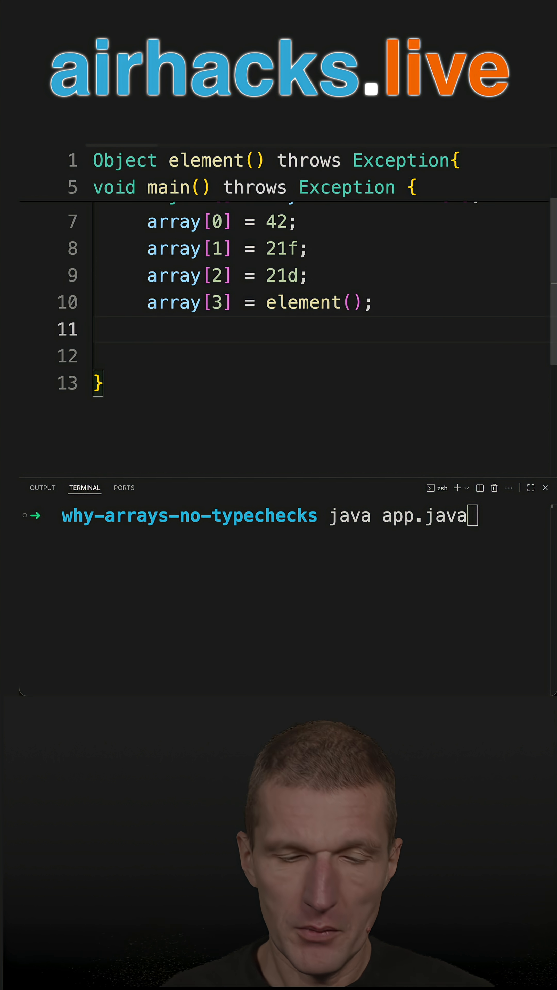
Add Stream.of(array).forEach(System.out::println) in main and run app.java, printing 42, 21.0, 21.0, 13
type("Stream.of")
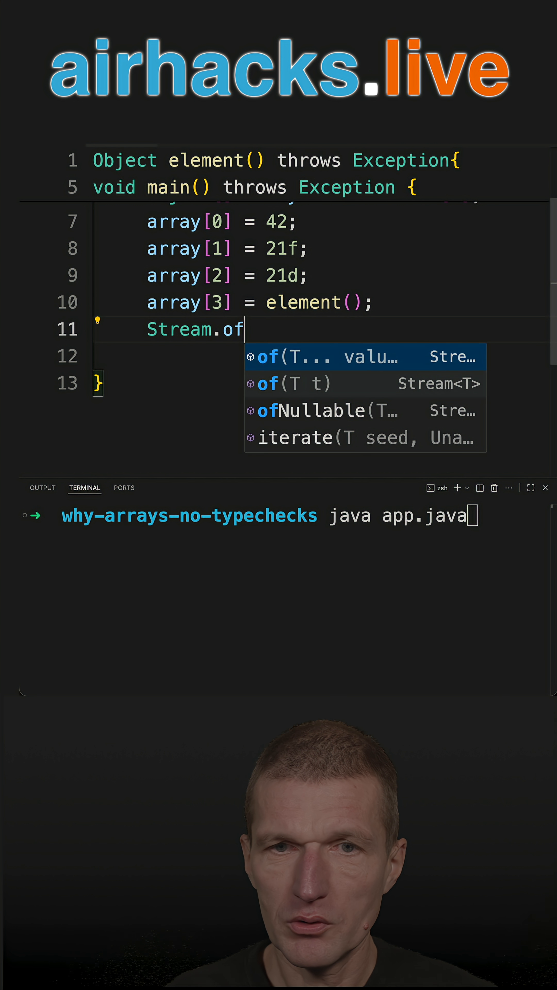
type("(array")
left_click(321, 357)
type("for")
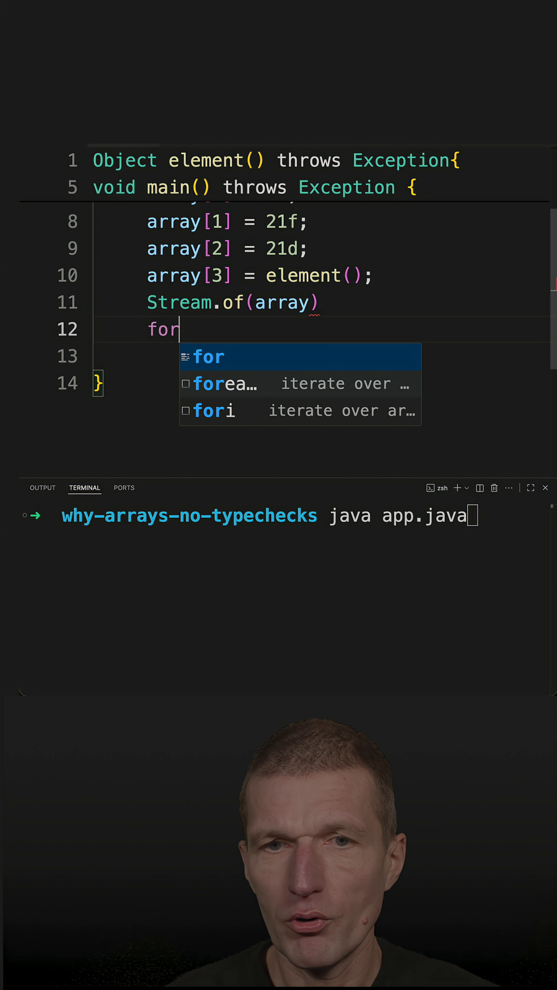
key("Escape")
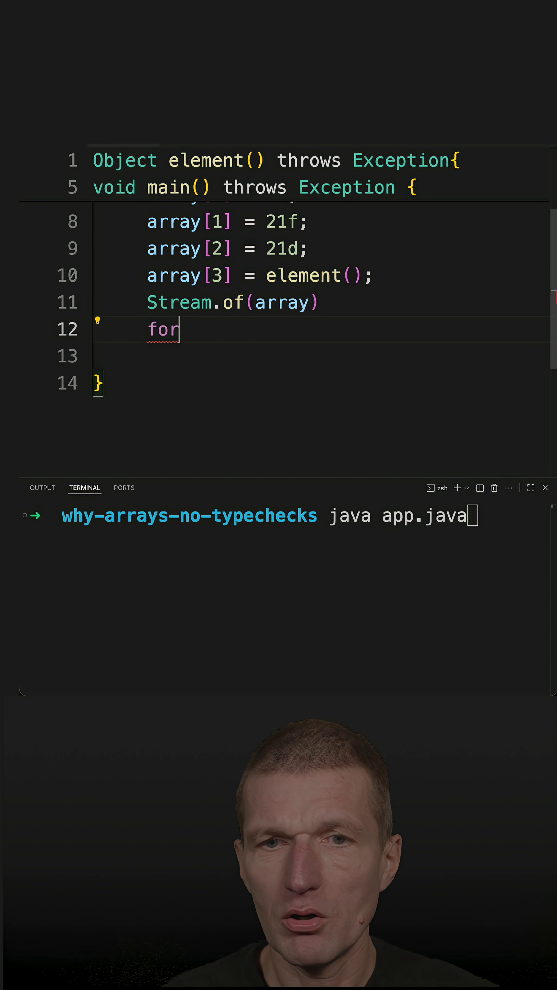
key("Tab")
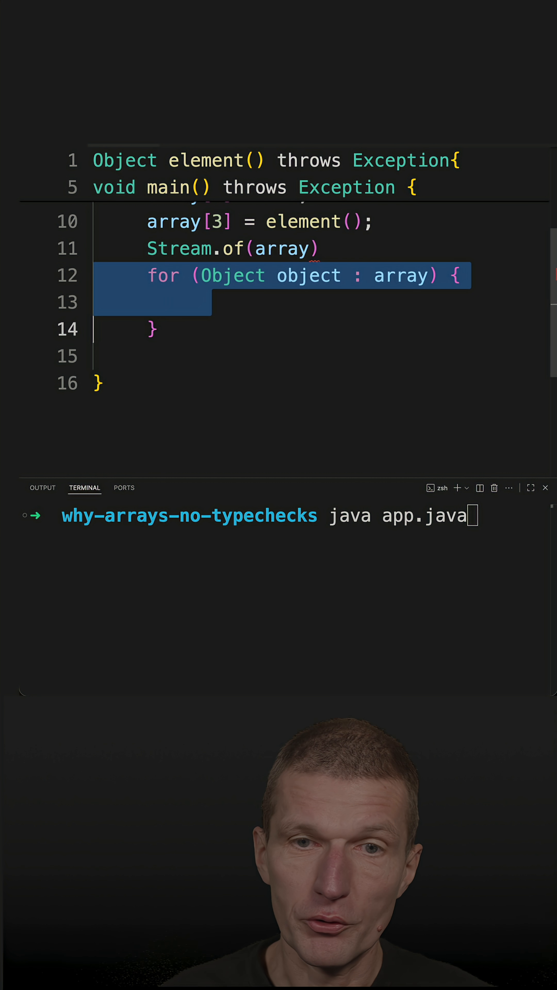
type(".forEach(System.);")
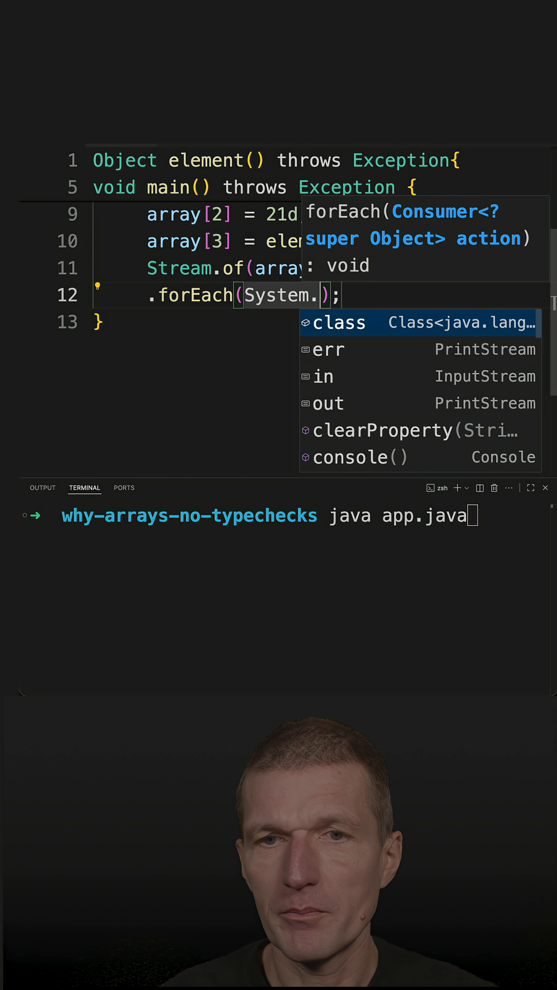
type("out::println")
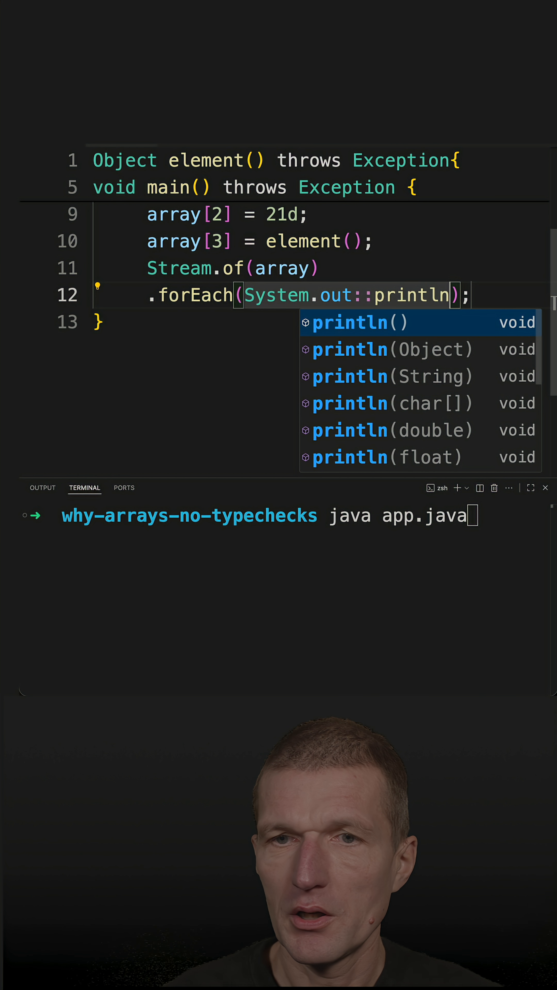
key("Escape")
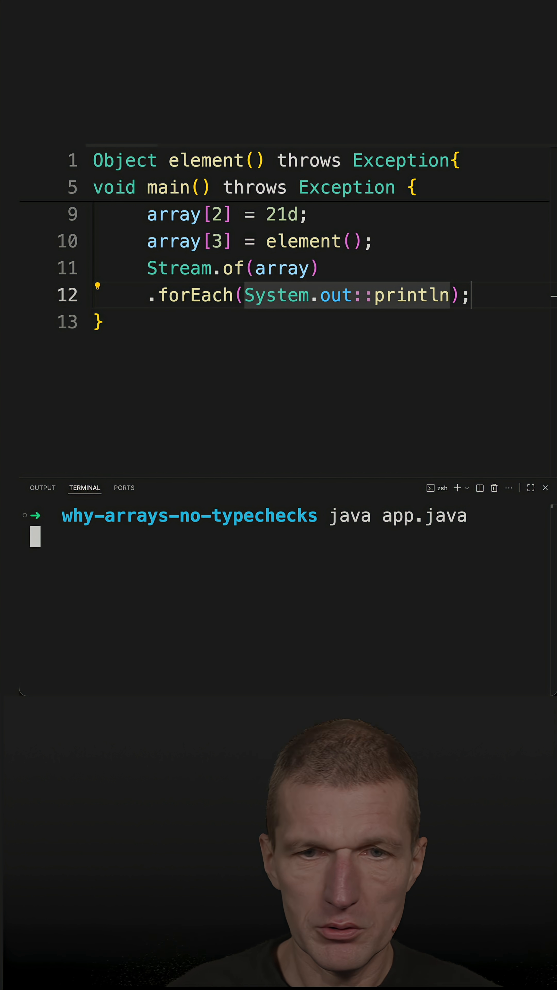
key("enter")
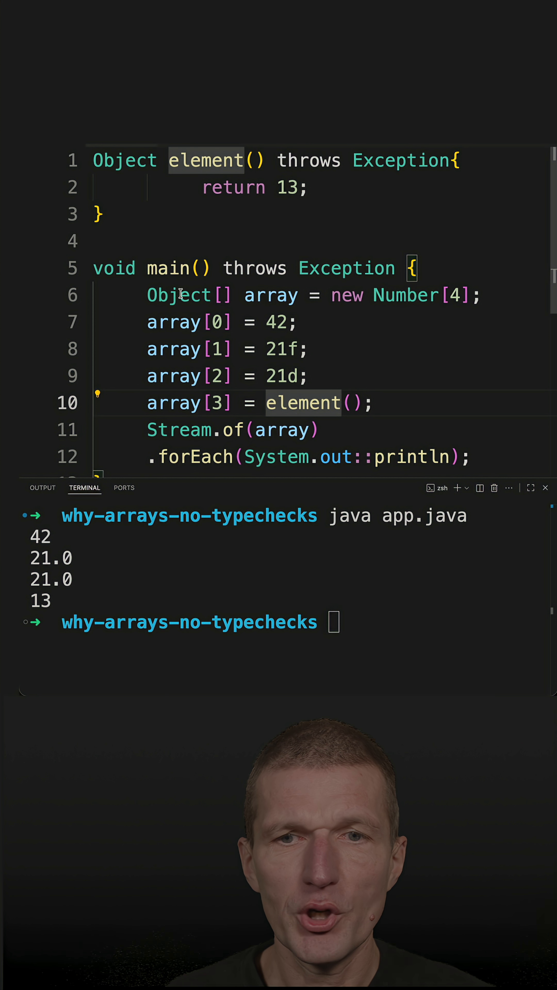
Return "duke" from element(), rerun to get ArrayStoreException for String, then begin Class.forName
double_click(287, 188)
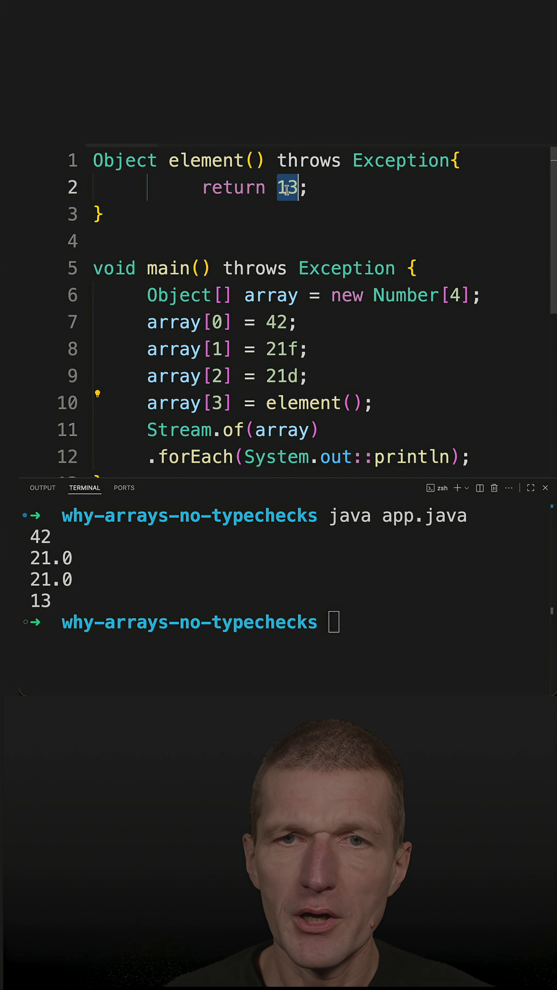
type("\"duk\"")
left_click(288, 623)
type("java app.java")
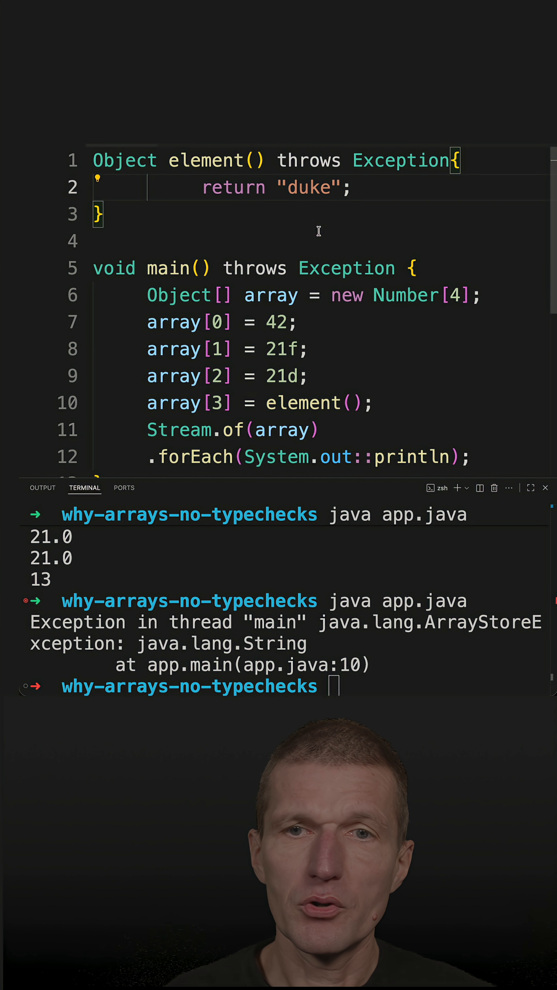
double_click(307, 186)
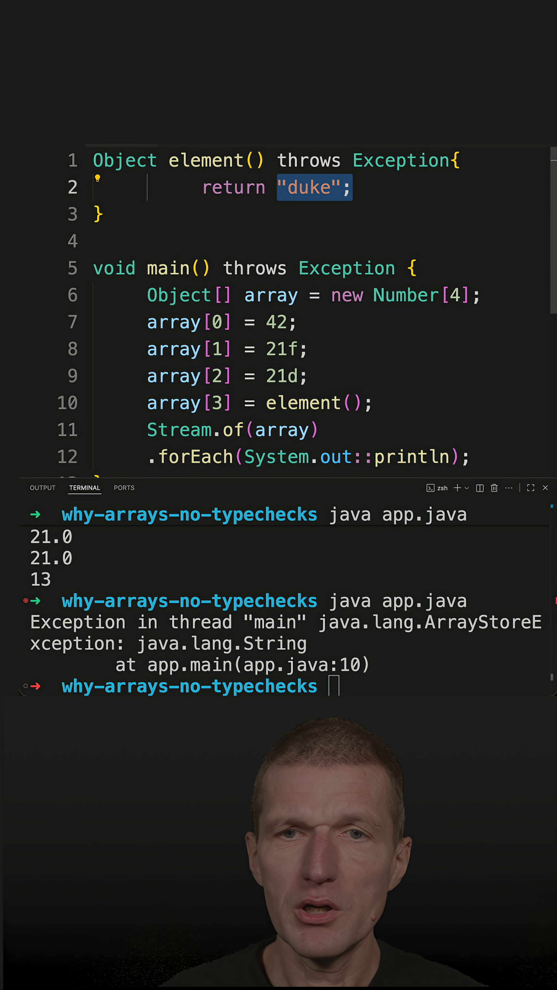
type("Class.forName(")
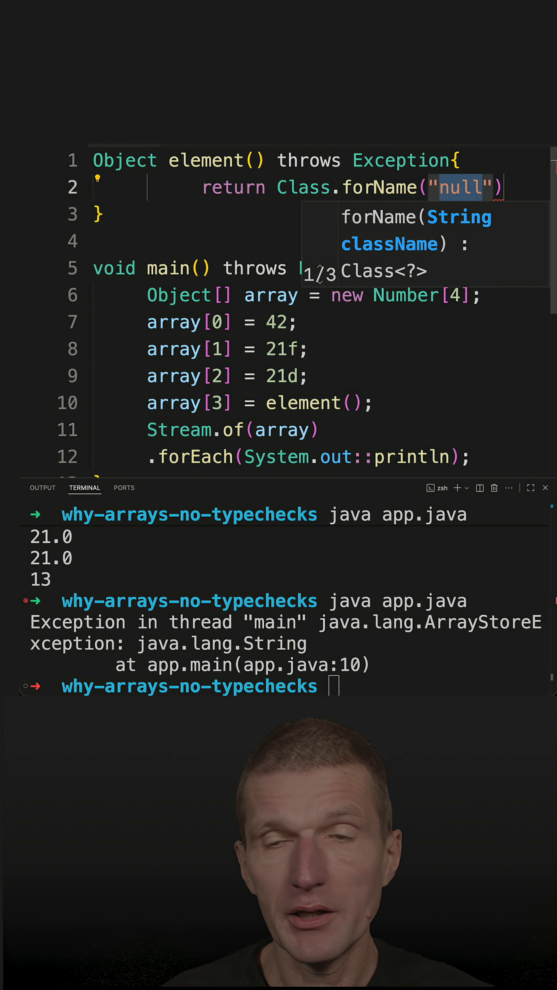
Return Class.forName("App").getDeclaredConstructor().newInstance() from element()
type("A")
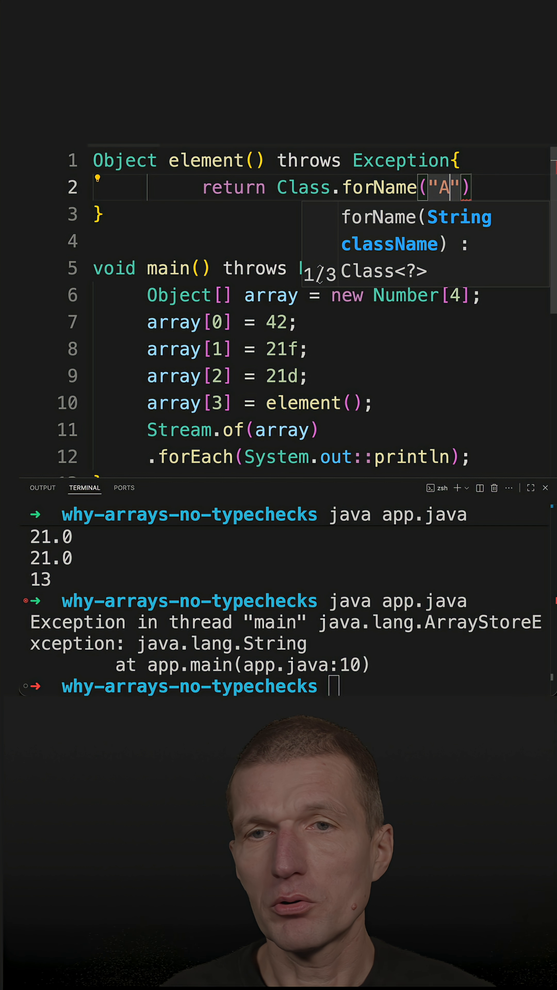
type("pp")
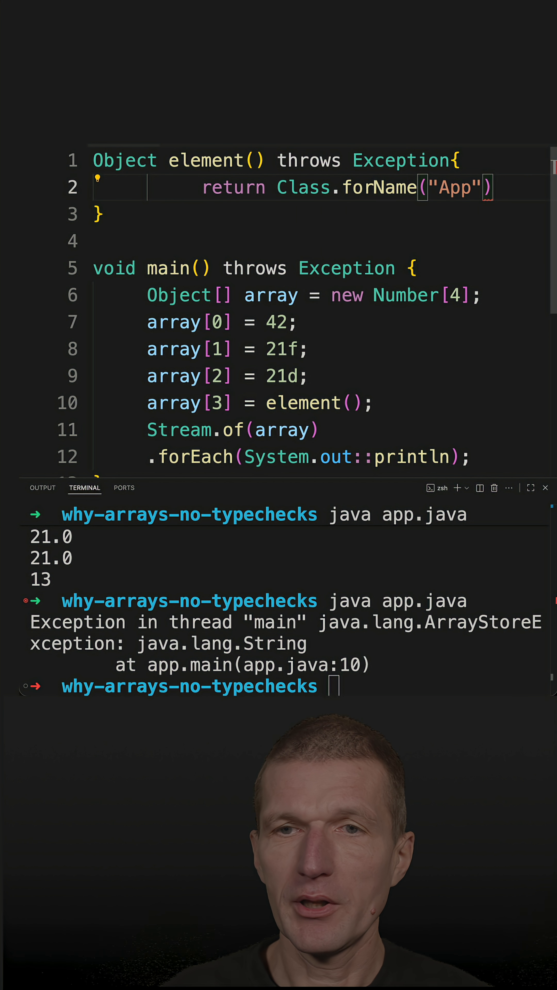
type(".get")
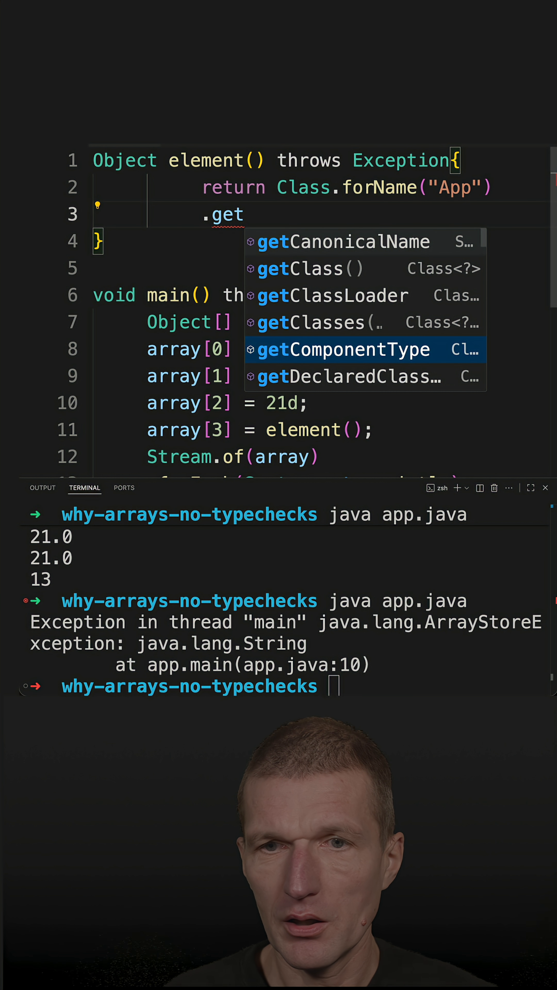
type("Dec")
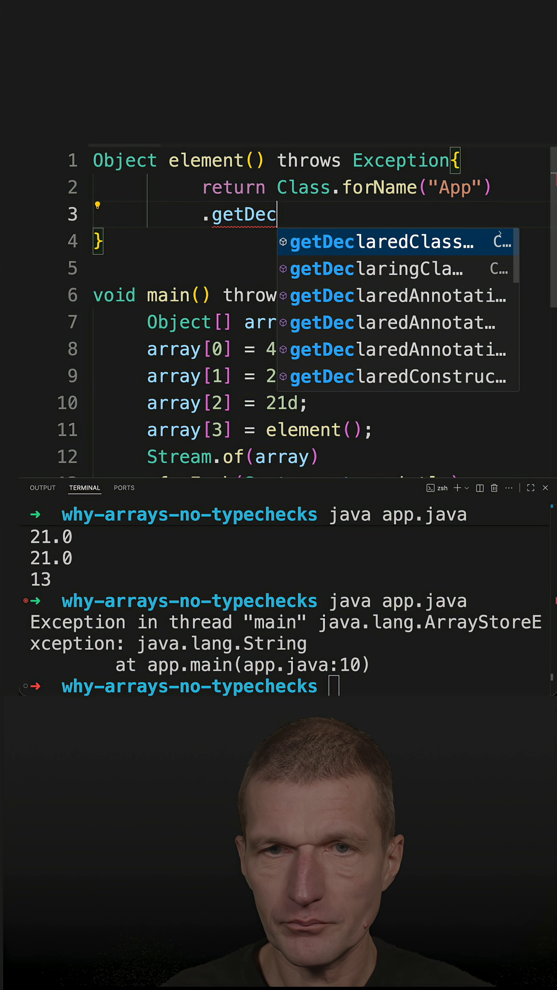
type("laredConstructor(")
type(".n")
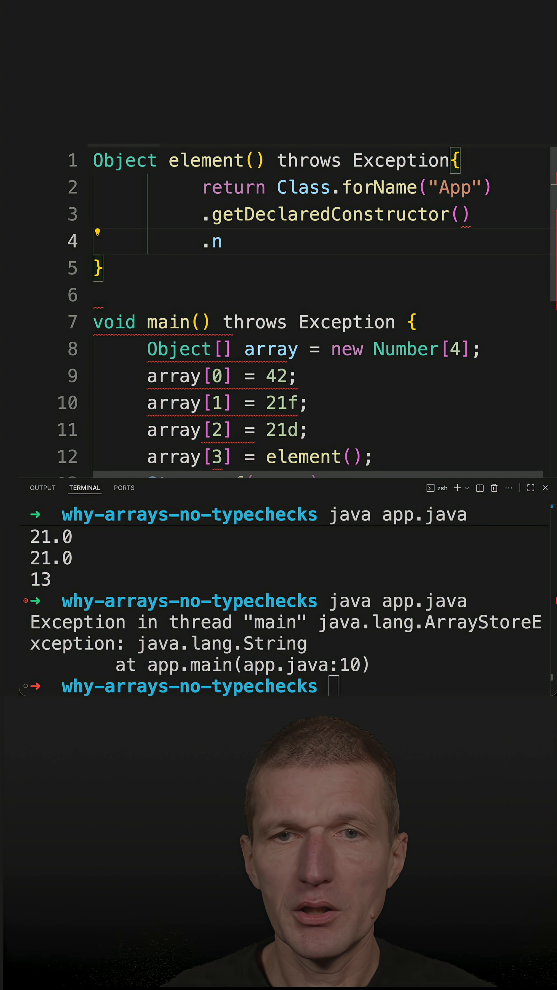
type("ewInstance")
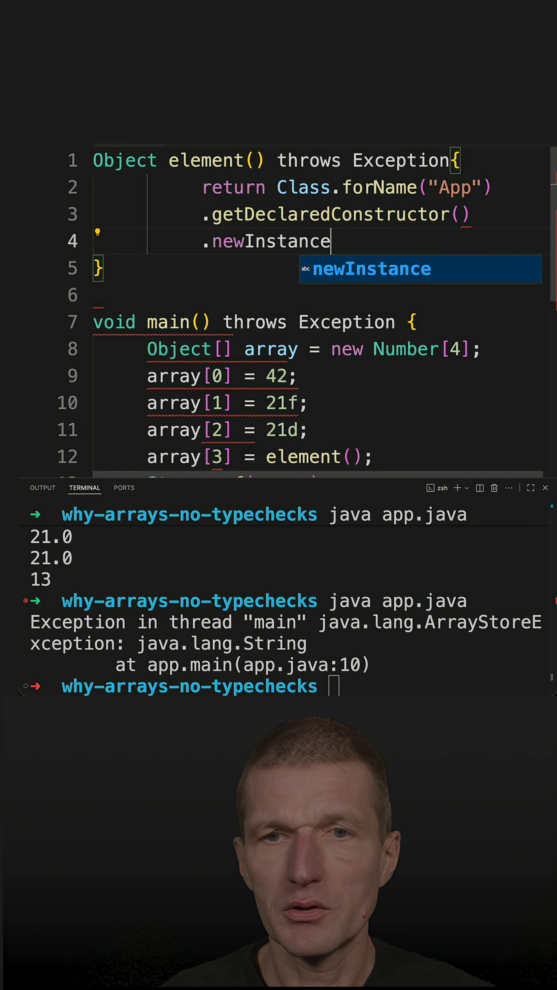
type("();")
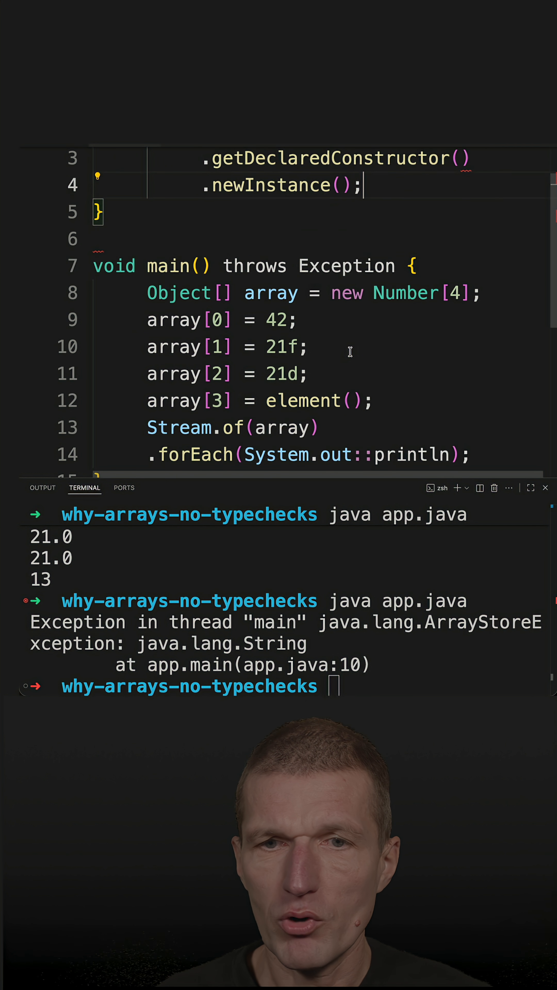
Rerun java app.java, now throwing ArrayStoreException for App at line 12
type("java app.java")
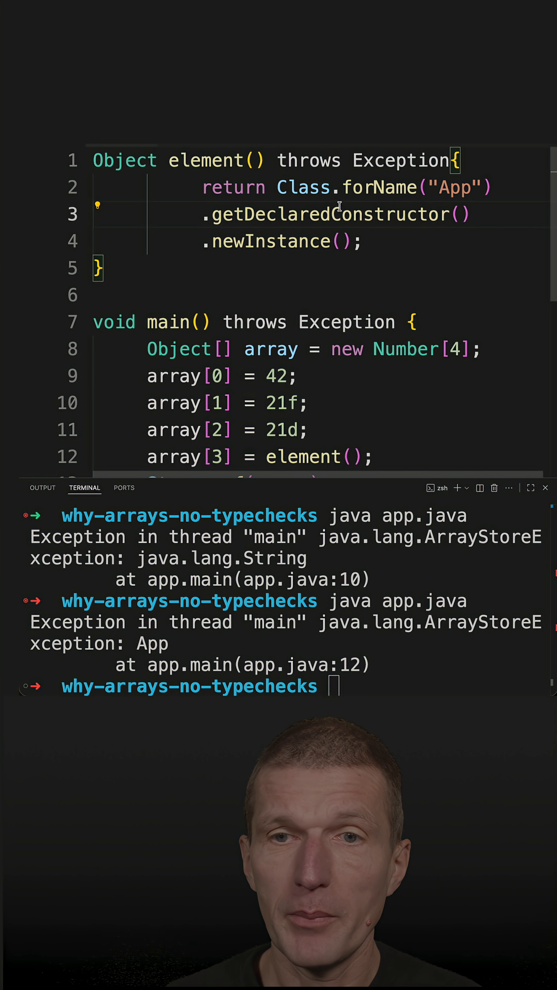
mouse_move(334, 214)
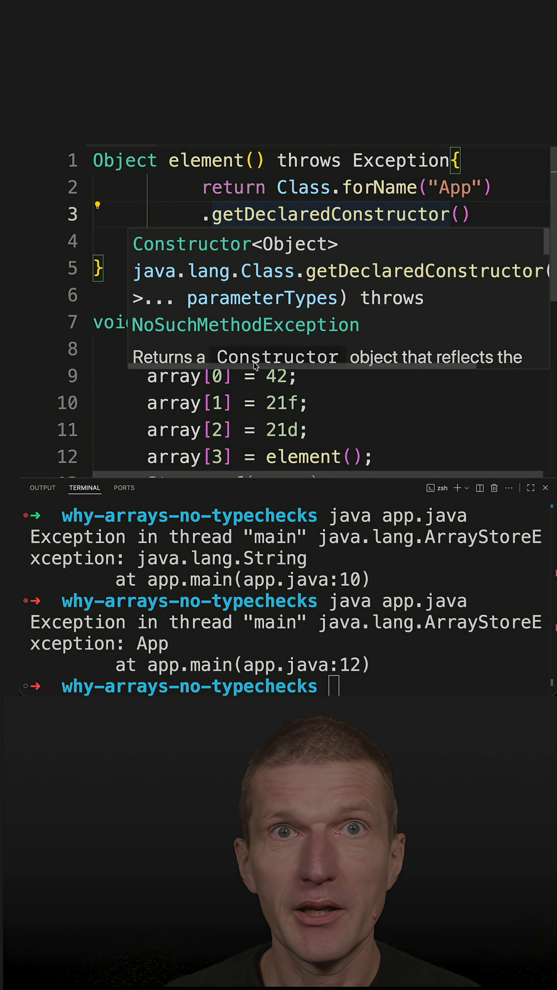